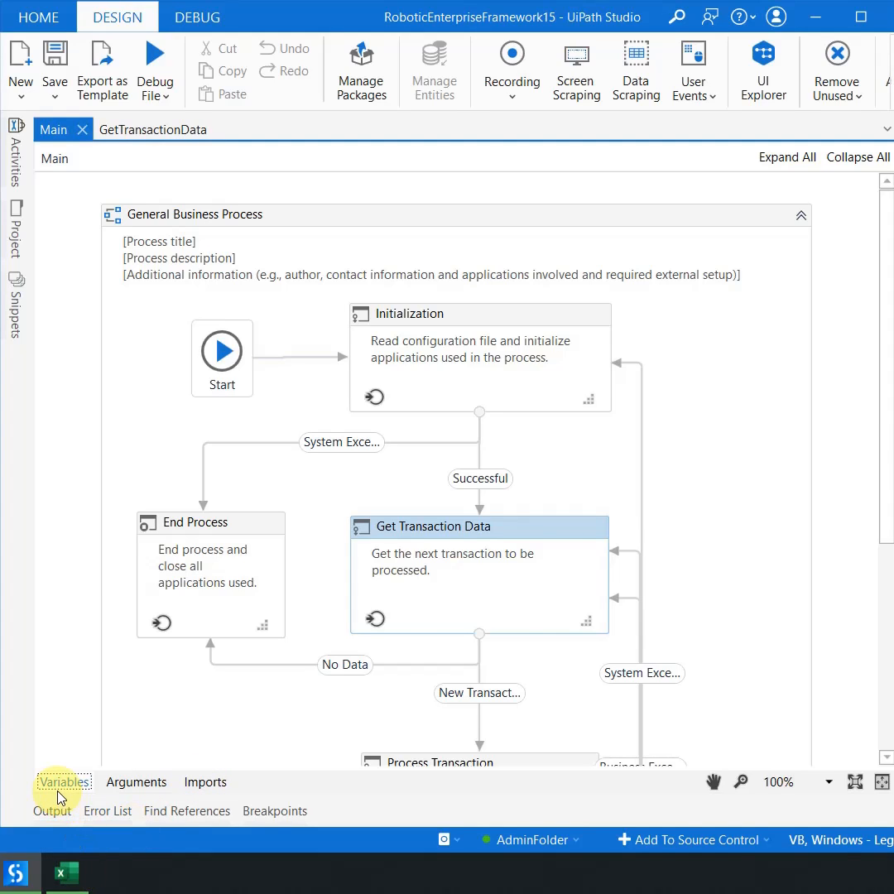
Step: Show Main's variables, including TransactionItem, Config and TransactionID, in the Variables panel
click(64, 781)
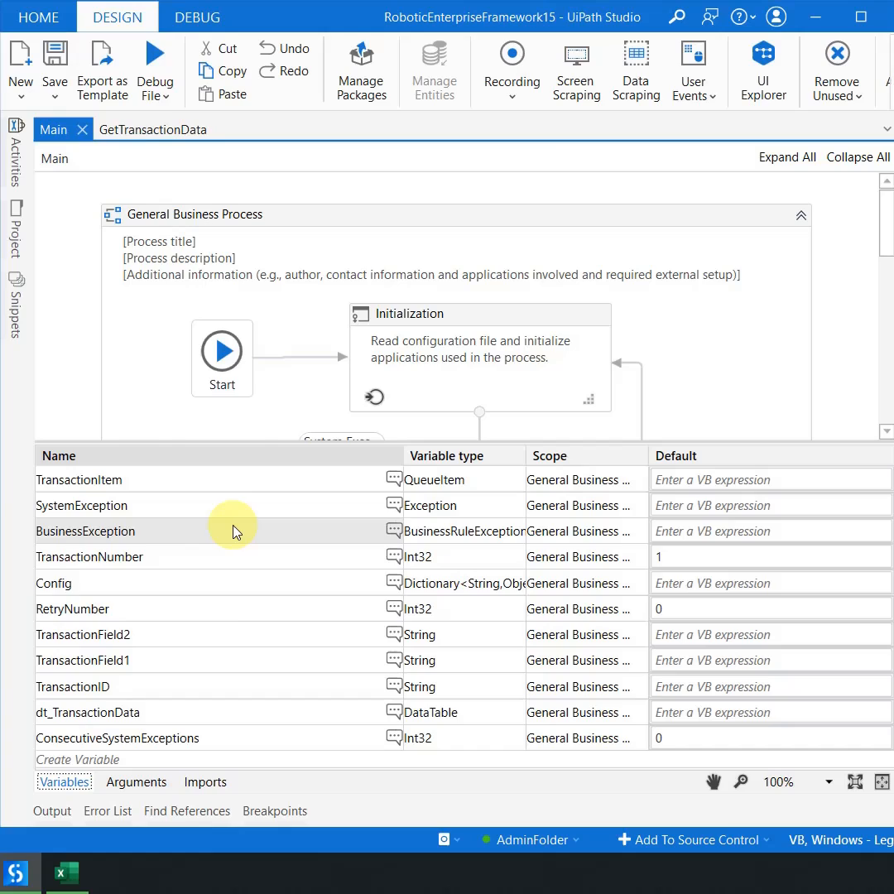
mouse_move(217, 634)
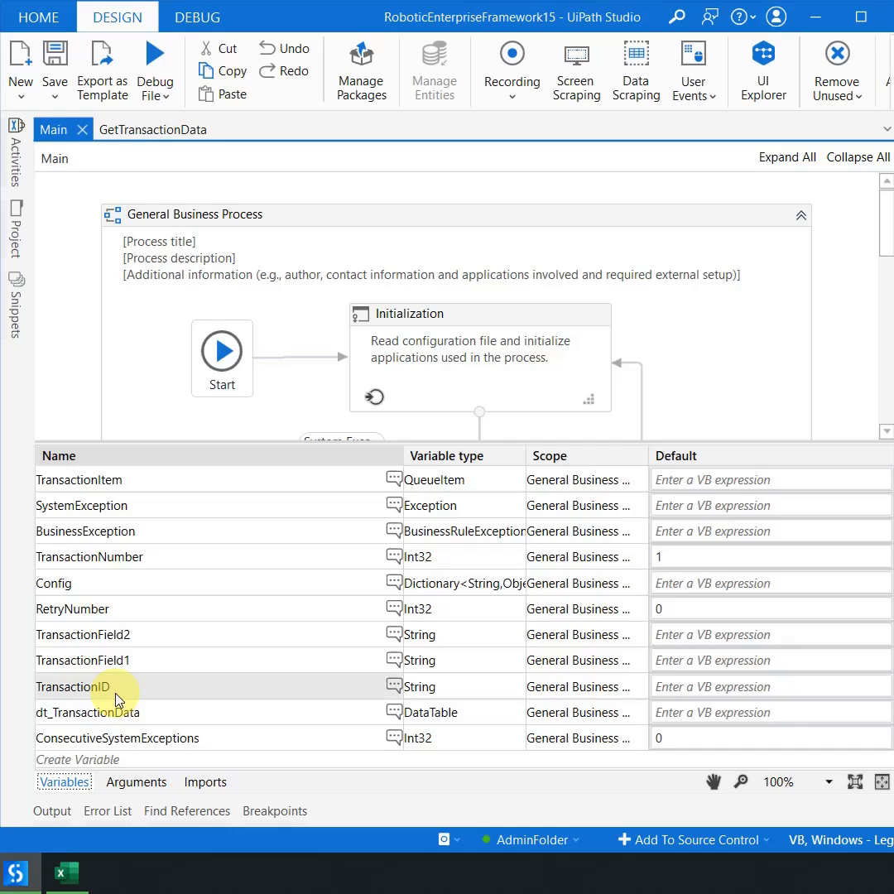
mouse_move(140, 695)
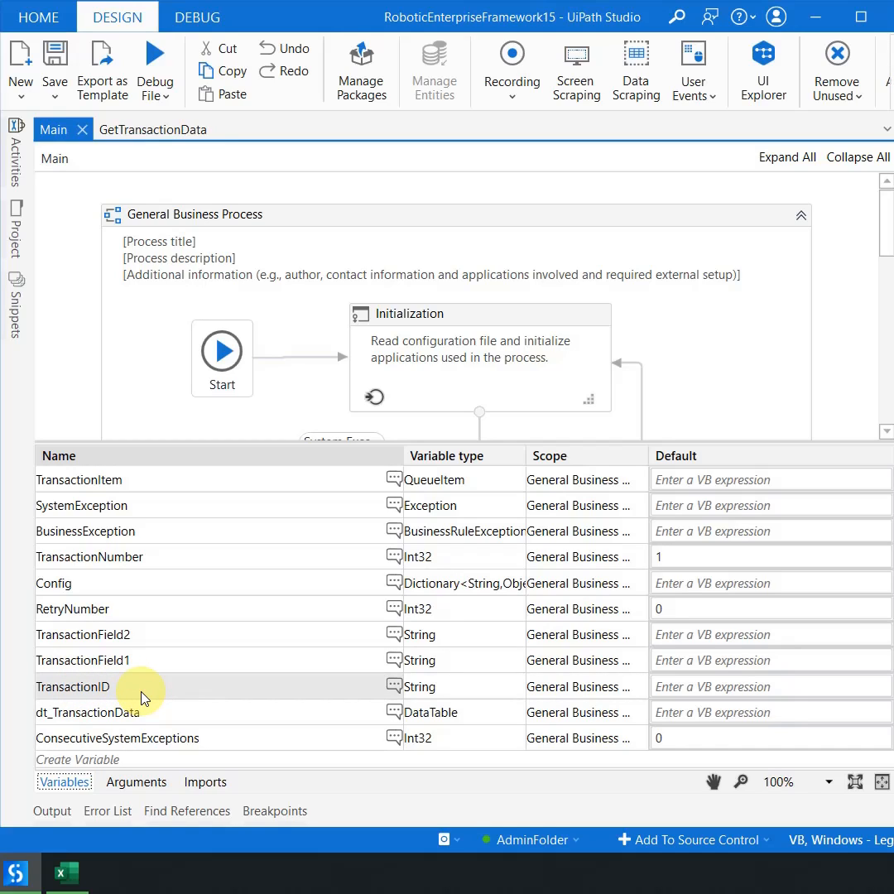
Step: Find all references to the TransactionID variable
right_click(141, 692)
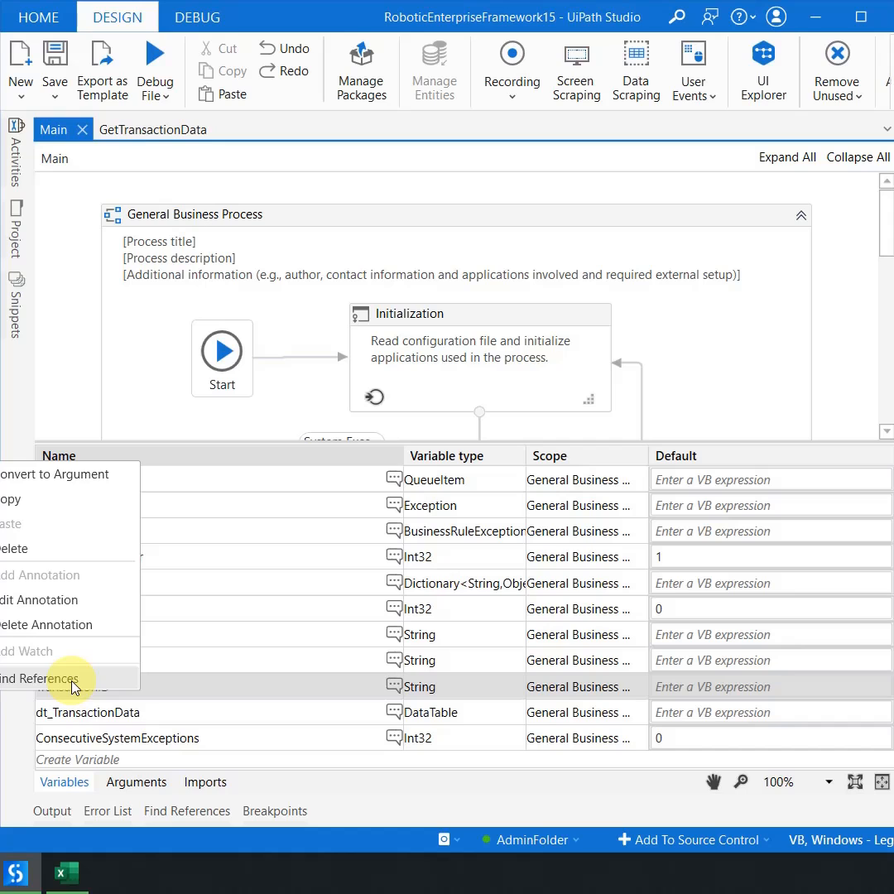
click(40, 678)
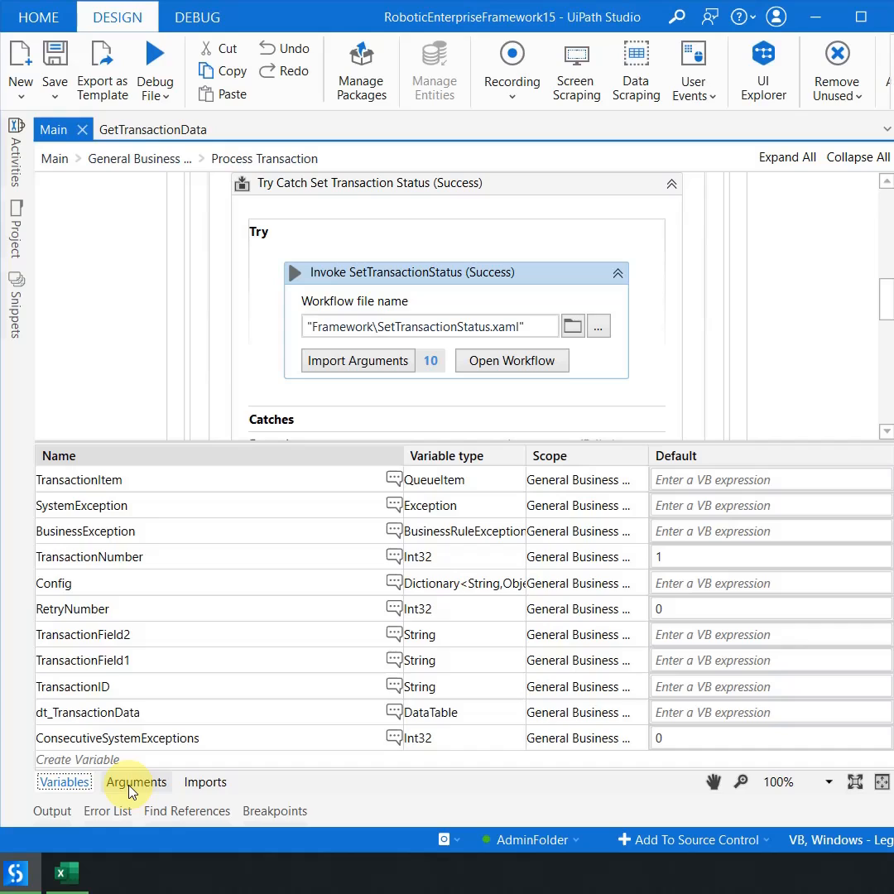
Step: Find the two Initialization references to the in_OrchestratorQueueName argument, then show the Activities panel
click(135, 781)
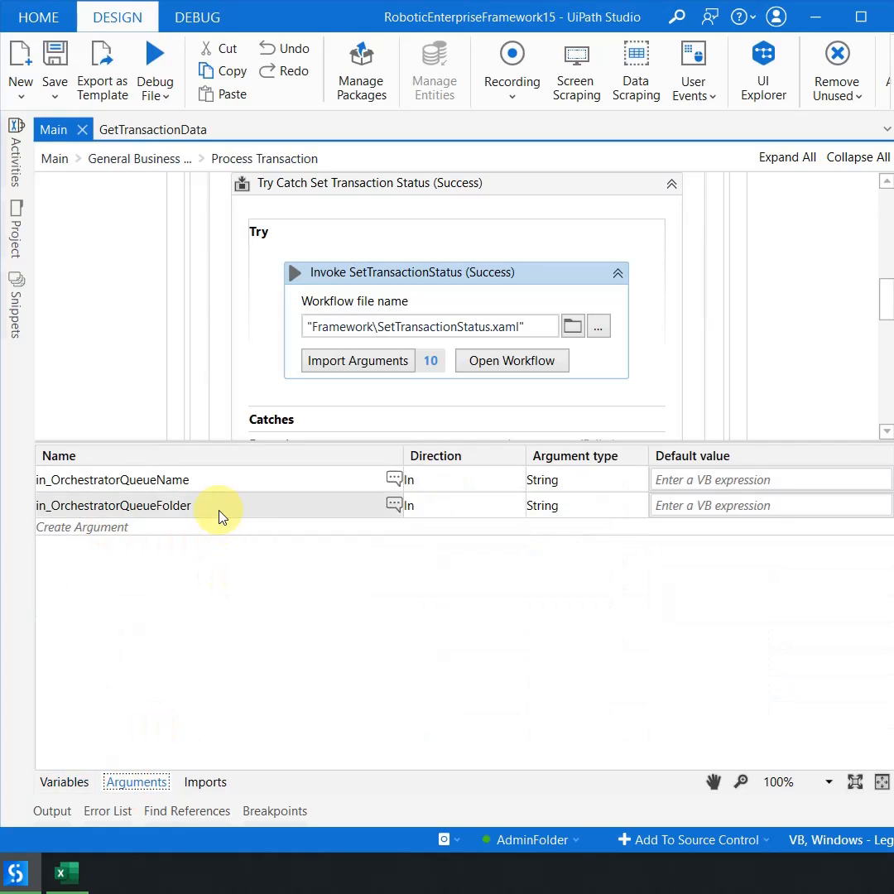
right_click(113, 504)
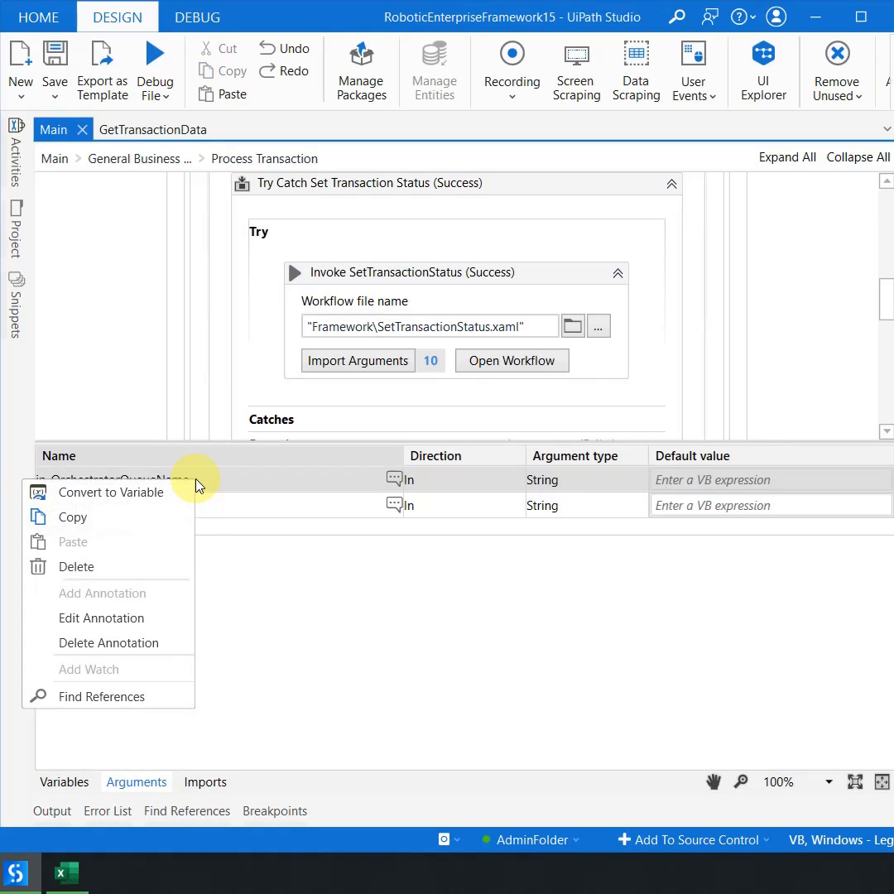
click(102, 696)
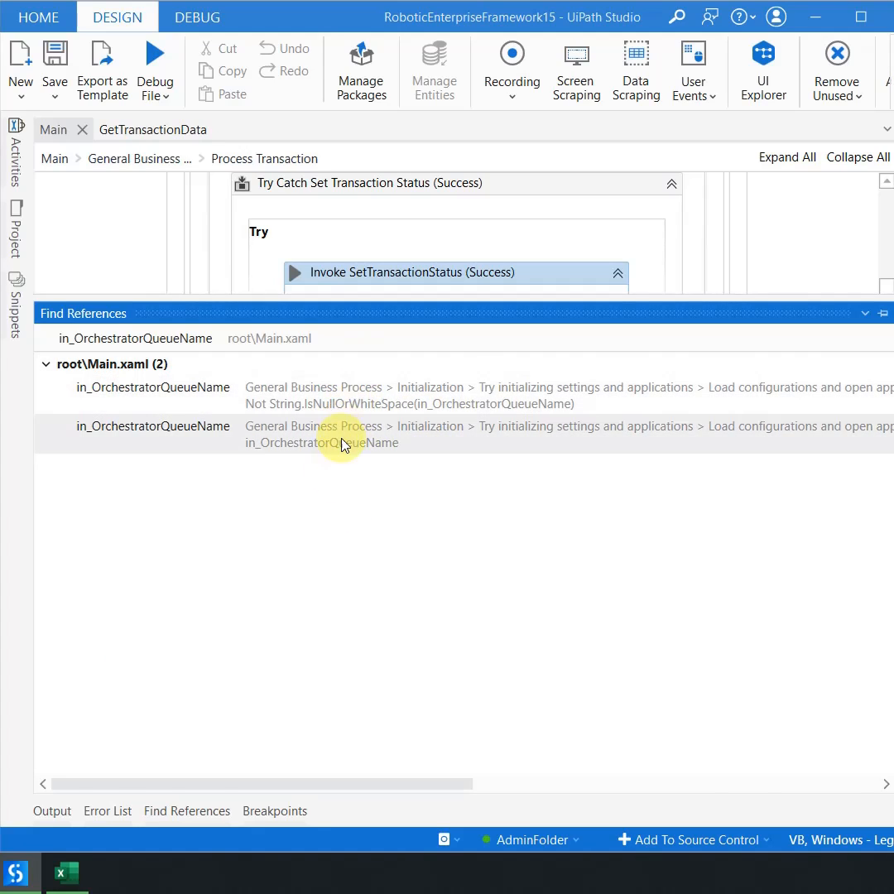
click(14, 153)
text(writeline)
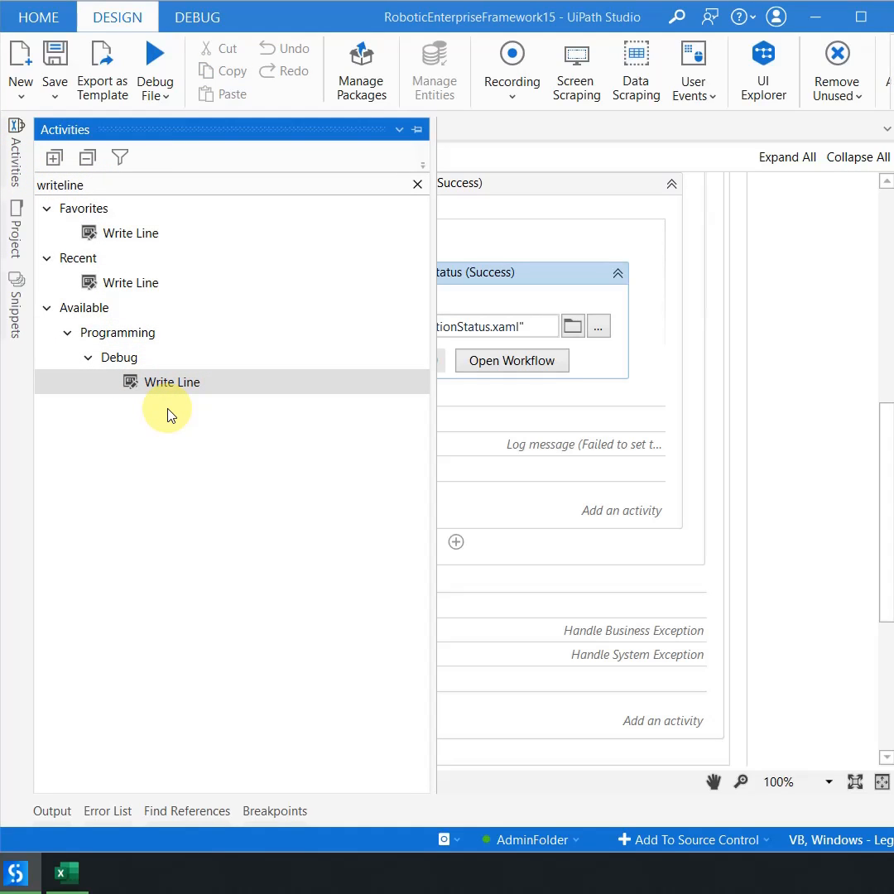
Step: Look up where the Write Line activity is used in Main.xaml
right_click(169, 381)
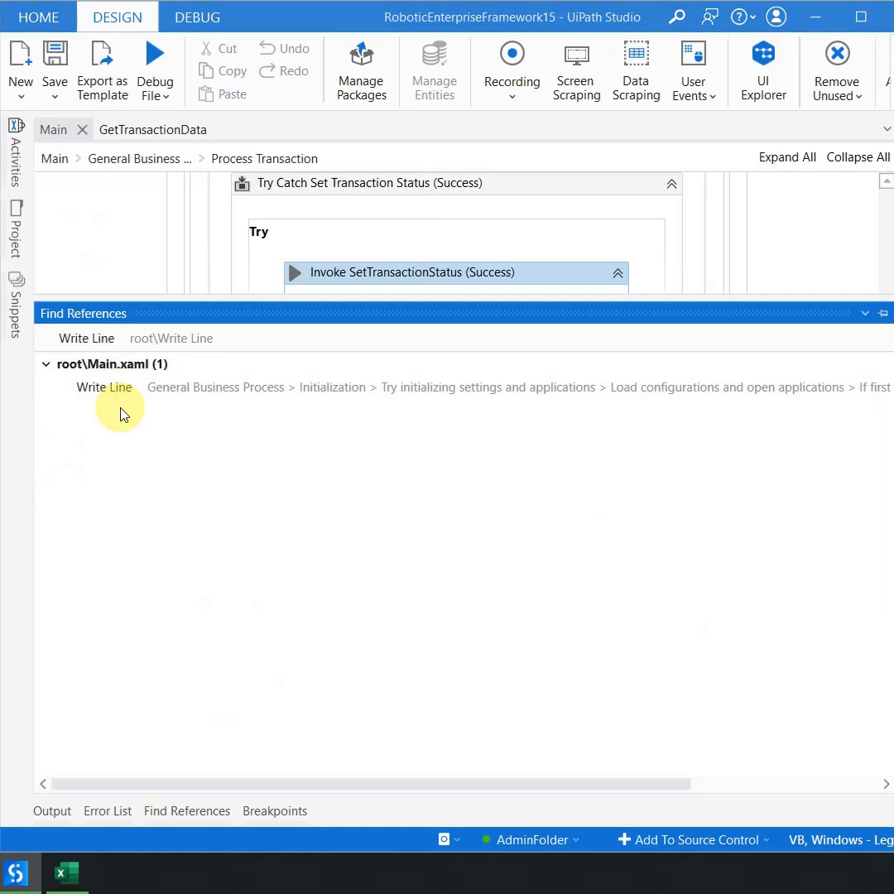
mouse_move(662, 505)
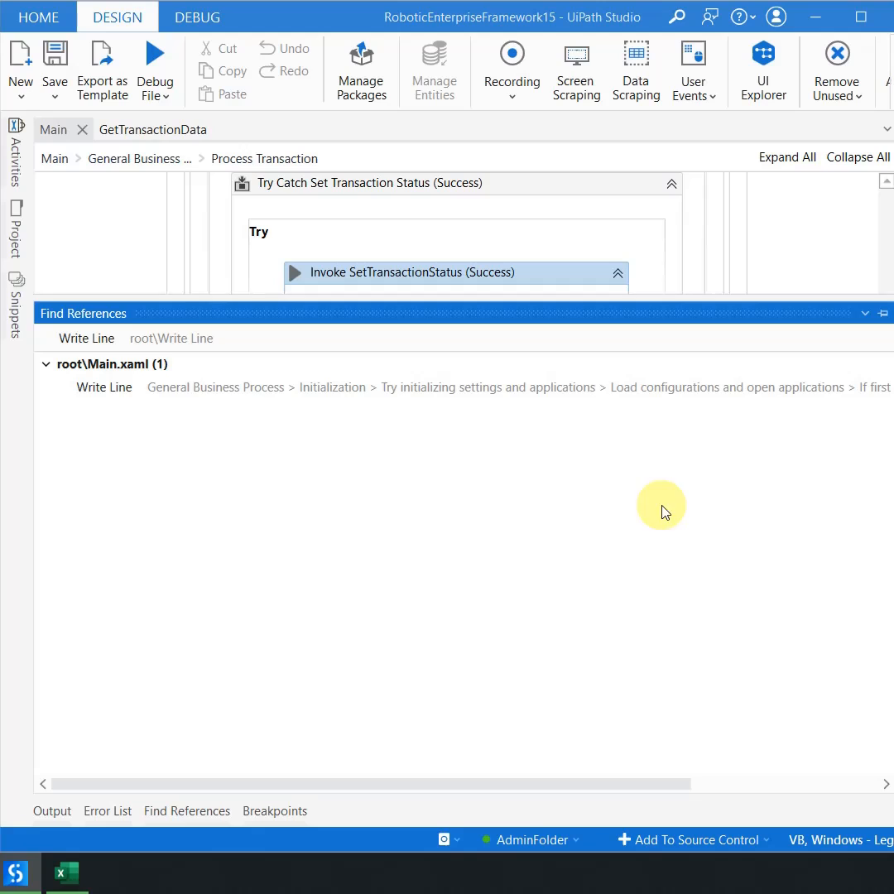